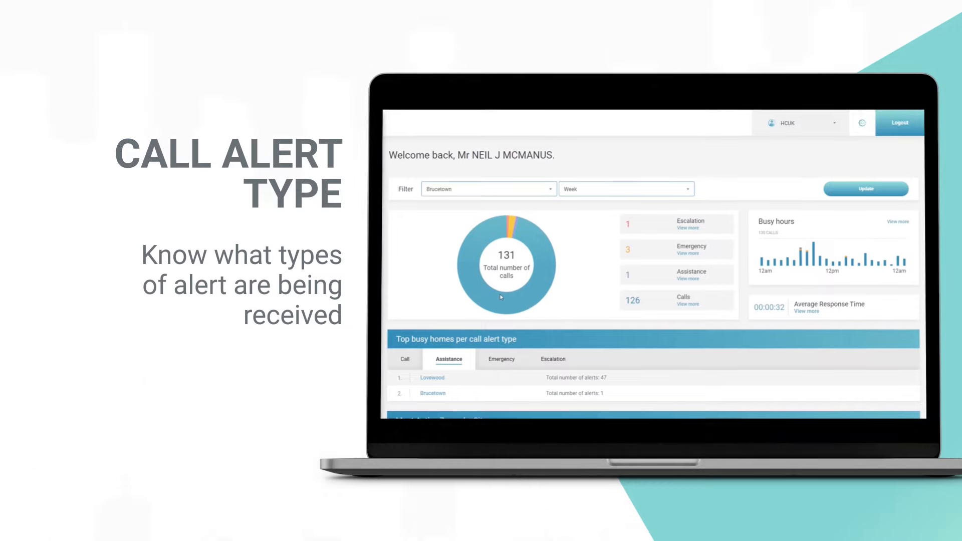
Step: Scroll past the overview and Devices table and apply the 01/10/21–01/11/21 Ad-Hoc period
{"action": "scroll", "scroll_direction": "down", "scroll_amount": 3}
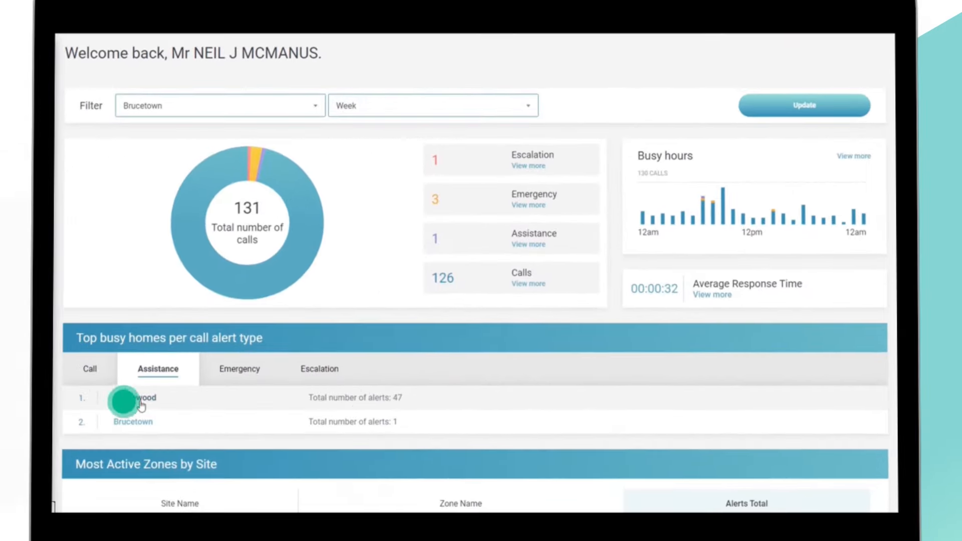
{"action": "scroll", "scroll_direction": "down", "scroll_amount": 3}
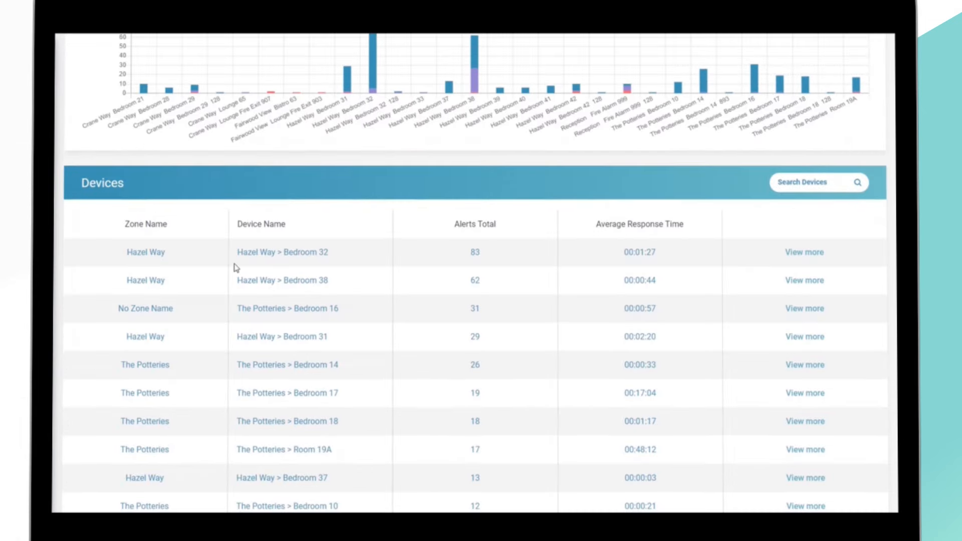
{"action": "mouse_move", "coordinate": [503, 250]}
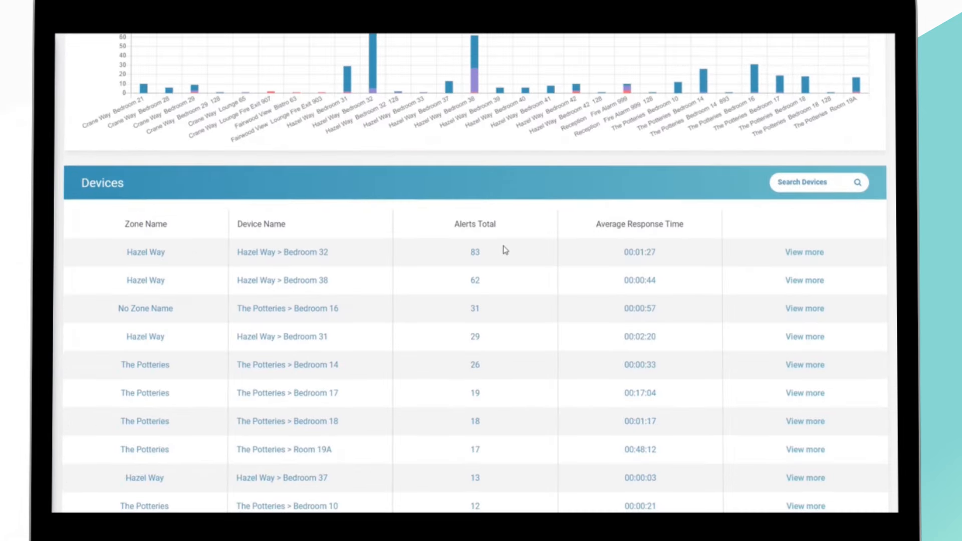
{"action": "left_click", "coordinate": [803, 251]}
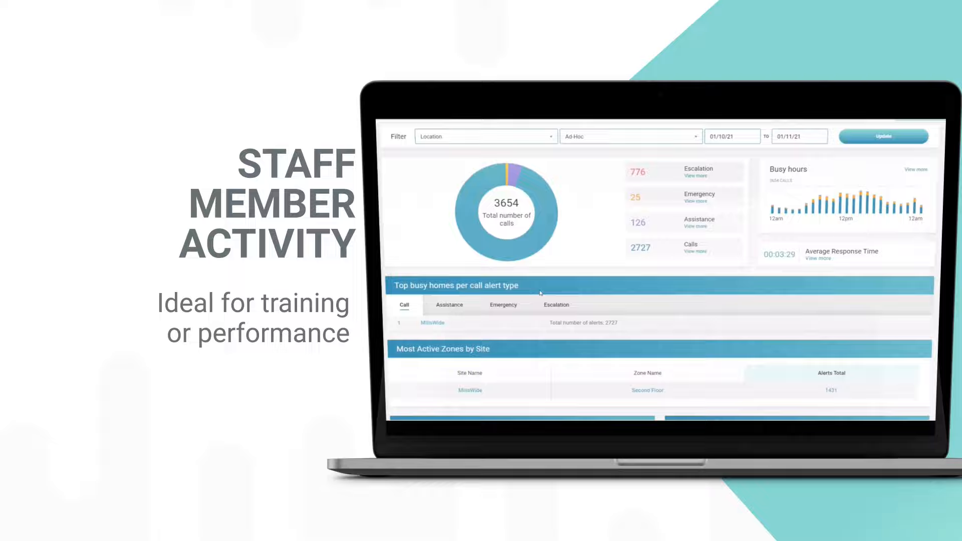
Step: Open MillsWide under Active Staff Members and scroll down to its Active Users table
{"action": "scroll", "scroll_direction": "down", "scroll_amount": 3}
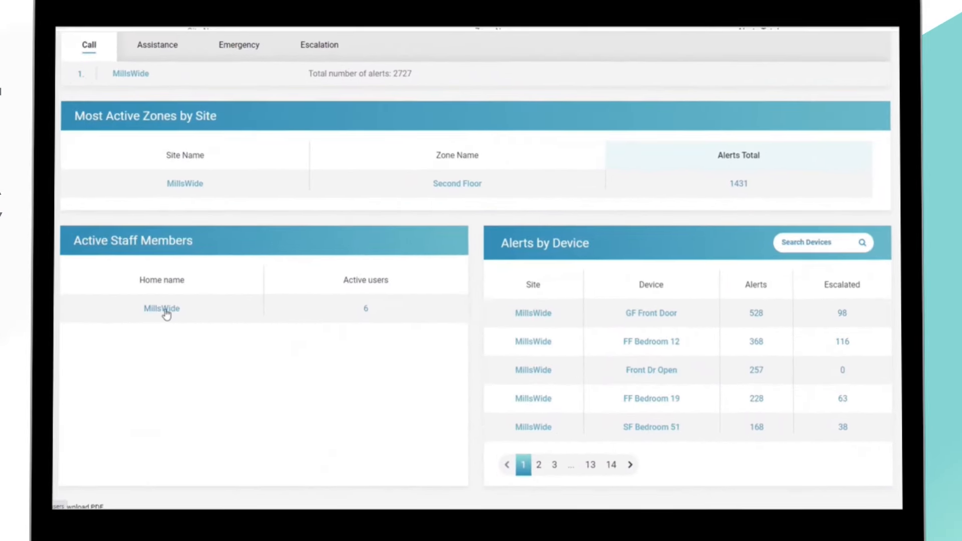
{"action": "left_click", "coordinate": [161, 308]}
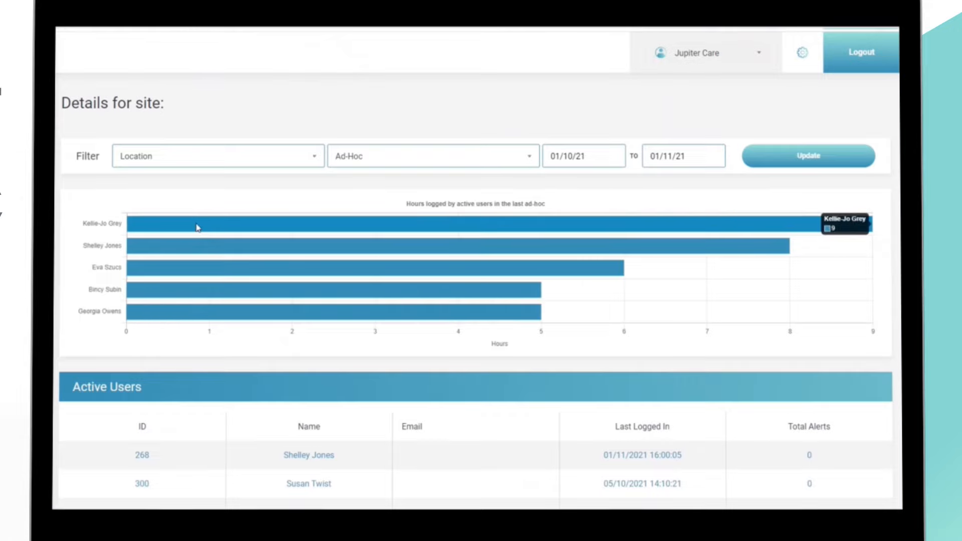
{"action": "mouse_move", "coordinate": [220, 296]}
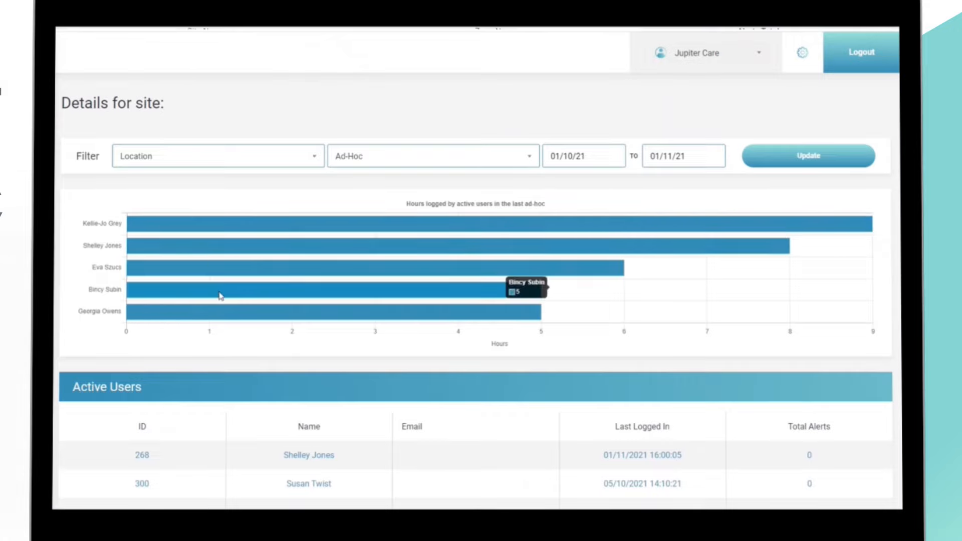
{"action": "scroll", "scroll_direction": "down", "scroll_amount": 3}
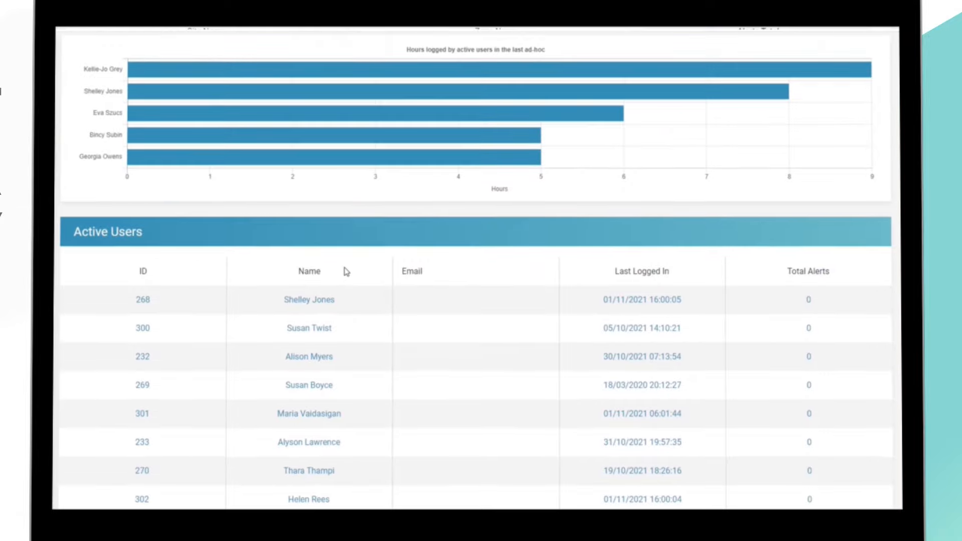
{"action": "scroll", "scroll_direction": "down", "scroll_amount": 3}
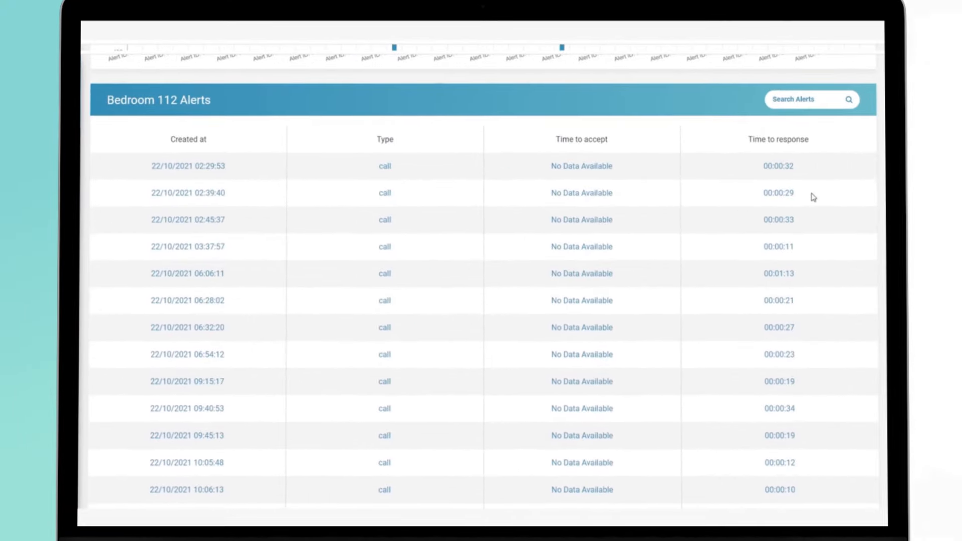
{"action": "mouse_move", "coordinate": [561, 504]}
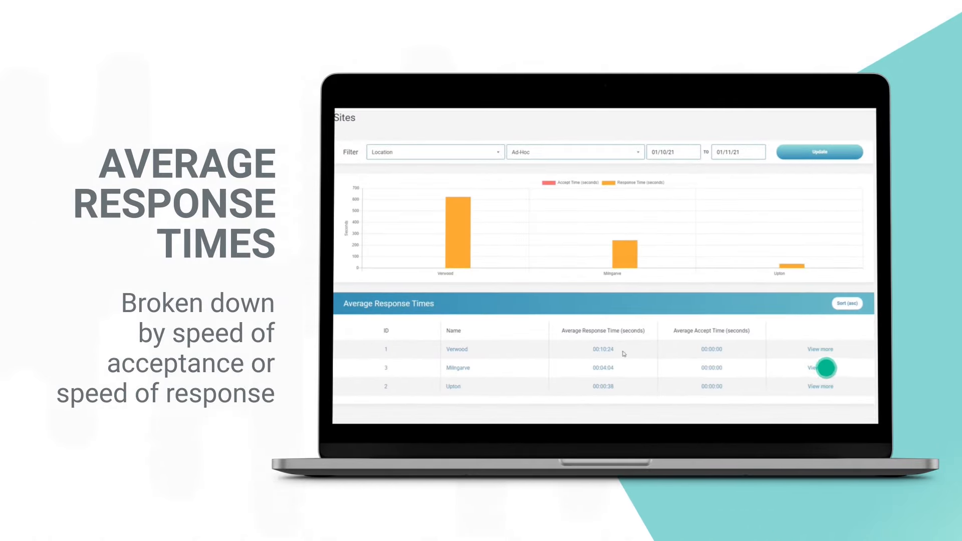
Step: Open Milngarve's breakdown, scroll its Devices table, and view the W.C. 4 alert history
{"action": "left_click", "coordinate": [820, 367]}
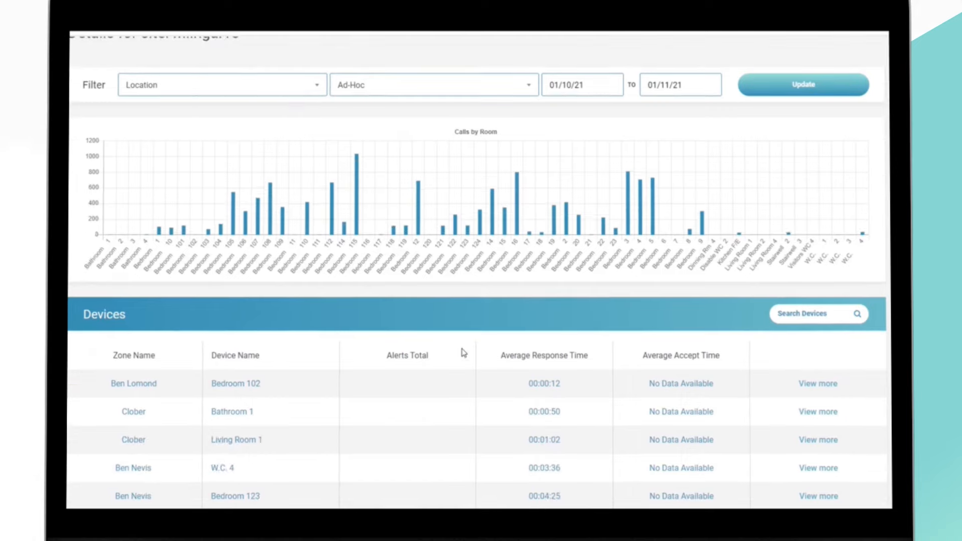
{"action": "scroll", "scroll_direction": "down", "scroll_amount": 3}
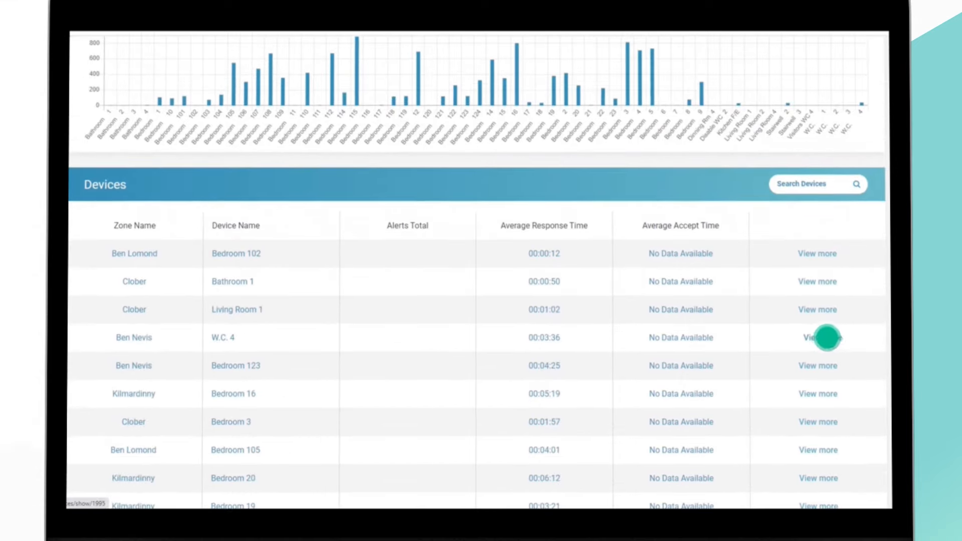
{"action": "left_click", "coordinate": [816, 337]}
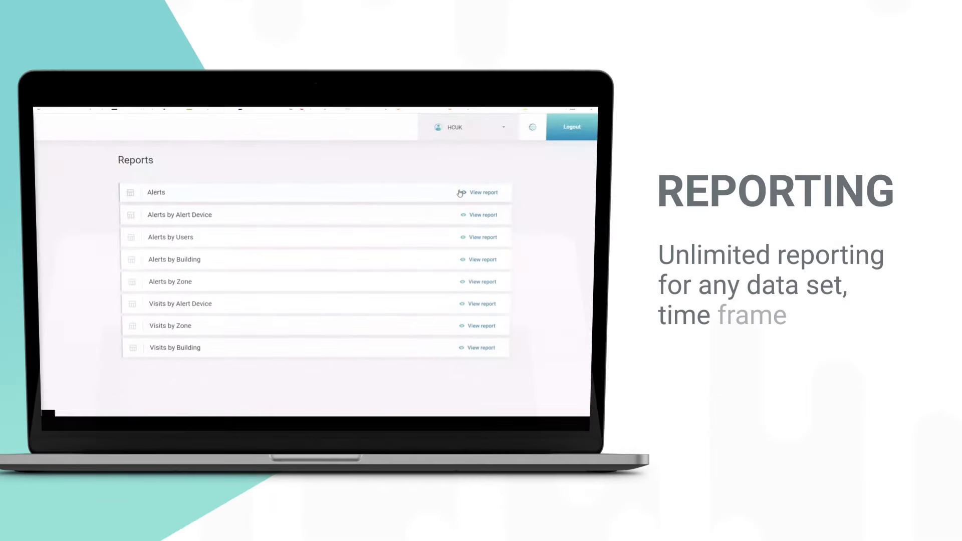
Step: Open the Alerts report filtered to Fairwood View > Bedroom 2 with all keywords selected
{"action": "left_click", "coordinate": [483, 187]}
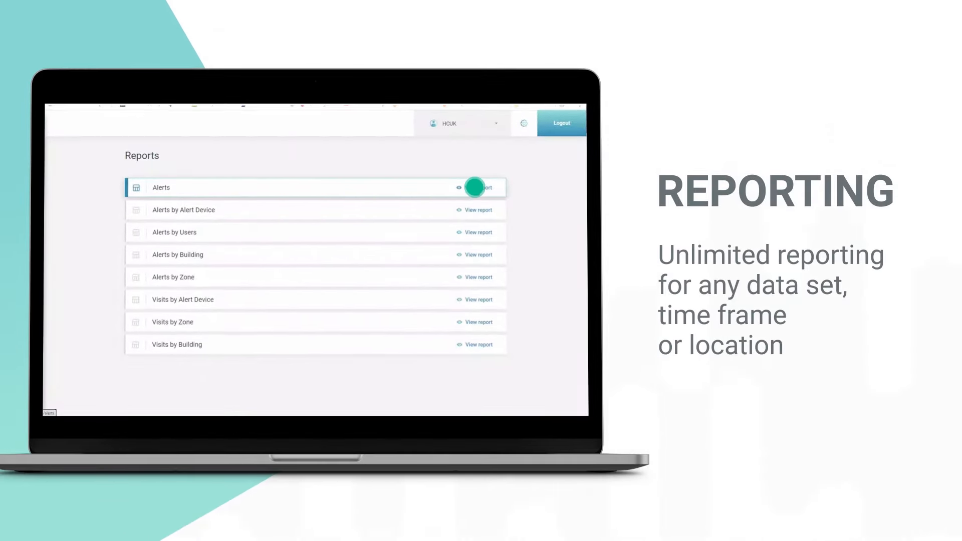
{"action": "left_click", "coordinate": [480, 187]}
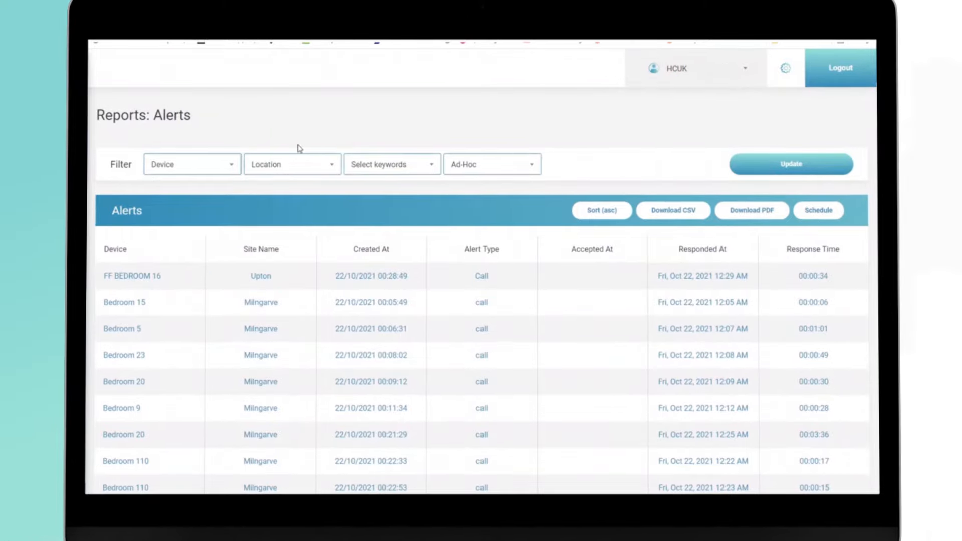
{"action": "left_click", "coordinate": [191, 164]}
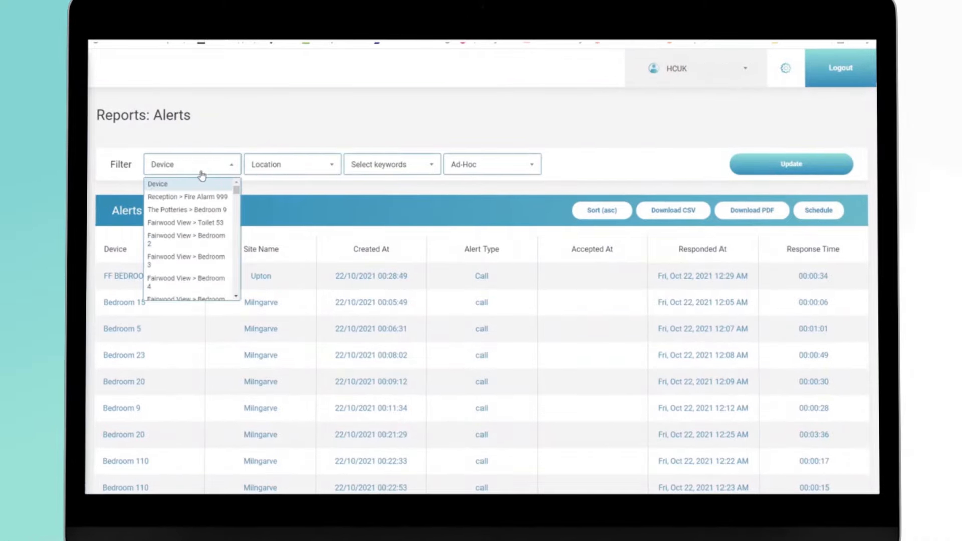
{"action": "left_click", "coordinate": [192, 239]}
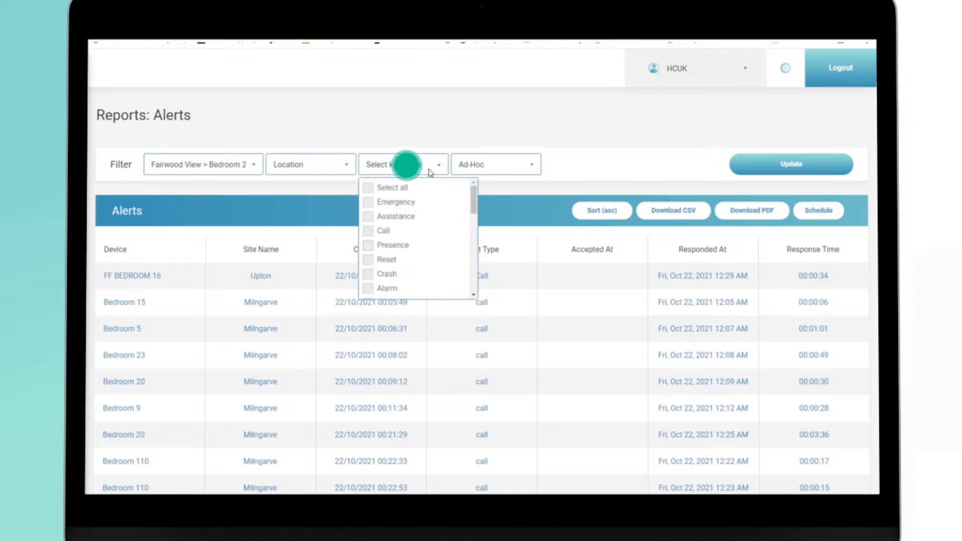
{"action": "left_click", "coordinate": [391, 187]}
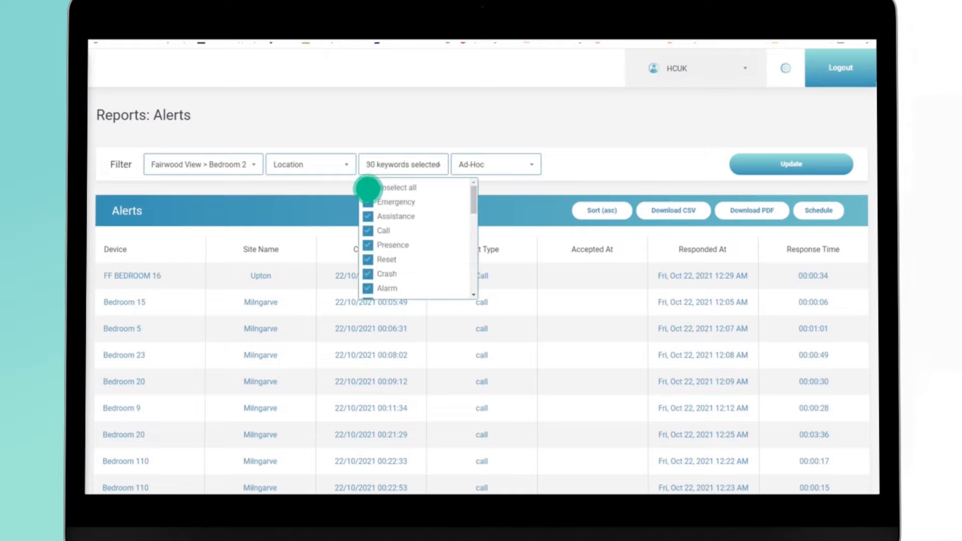